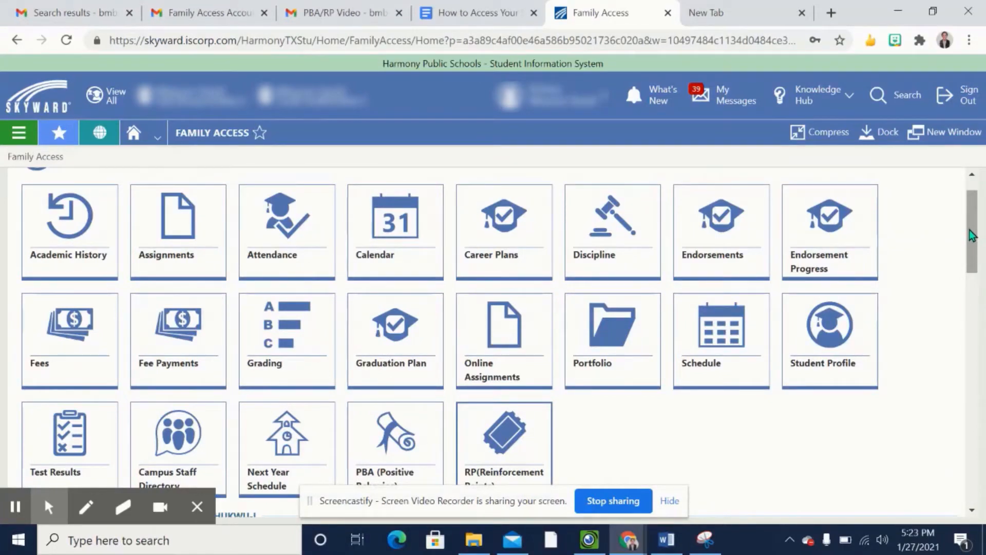
# Open the PBA tile to bring up the RP/PBA page listing both students.
pyautogui.scroll(-3)
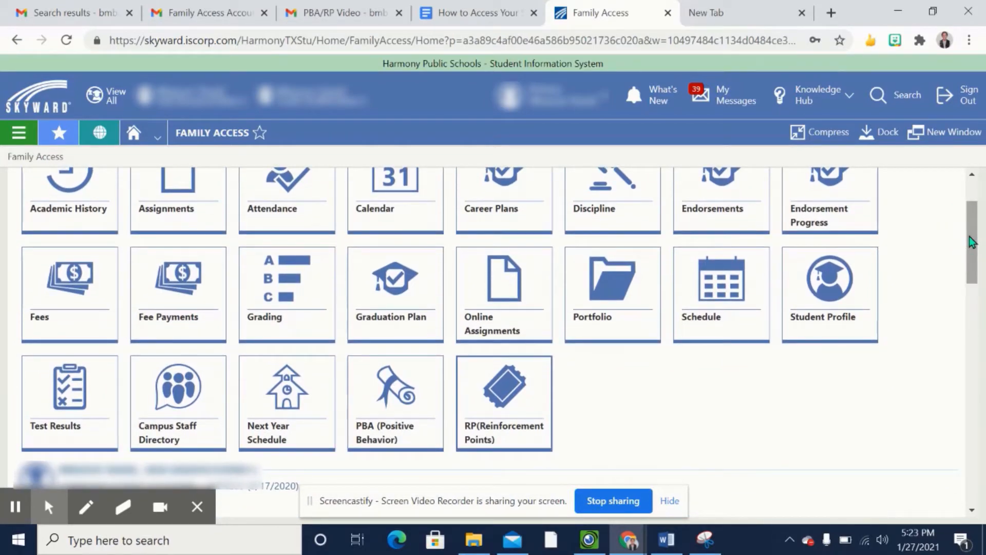
pyautogui.moveTo(961, 262)
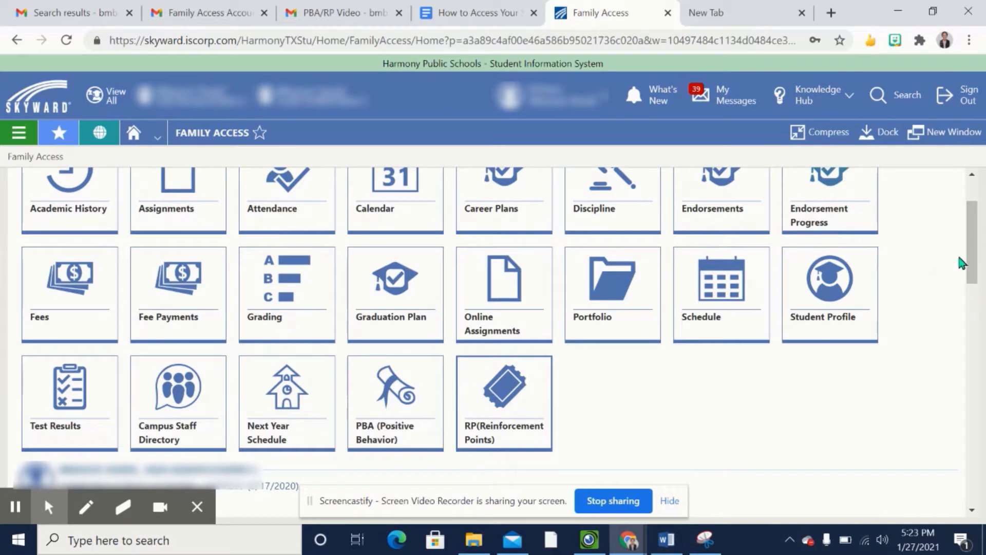
pyautogui.moveTo(299, 134)
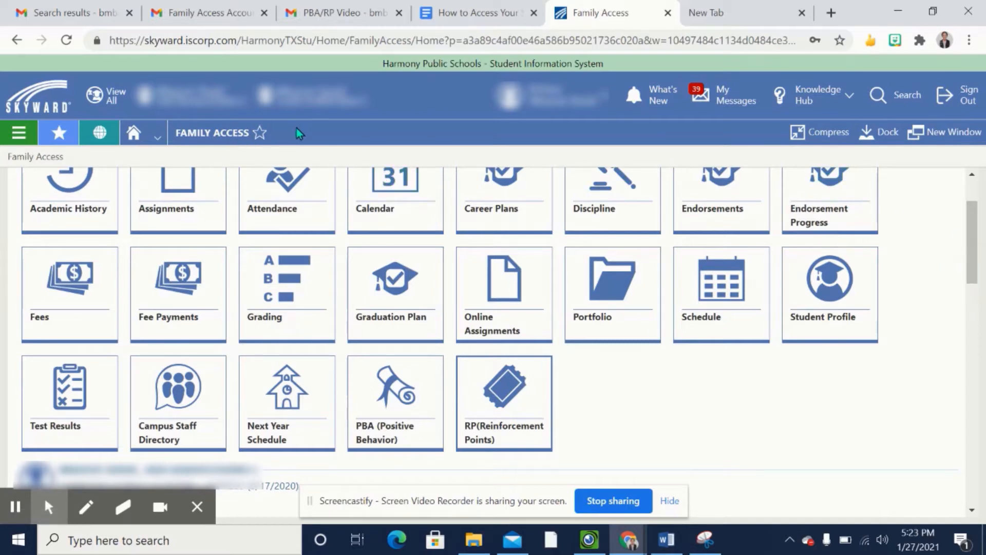
pyautogui.moveTo(317, 134)
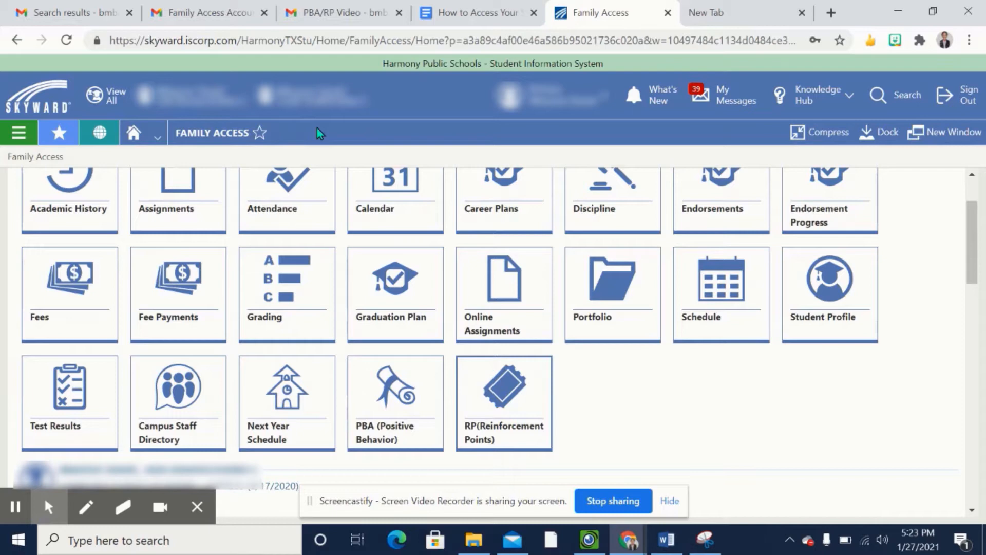
pyautogui.moveTo(406, 446)
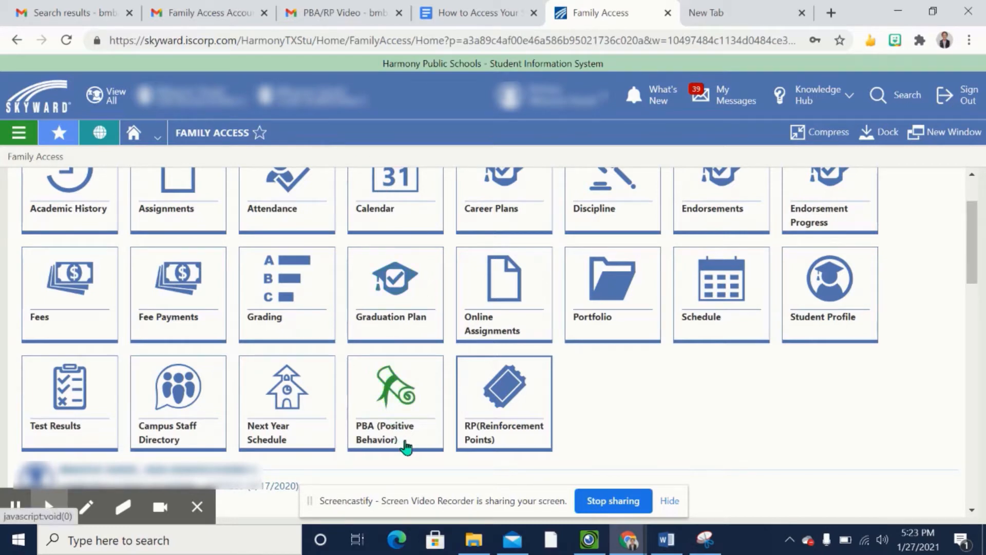
pyautogui.moveTo(400, 413)
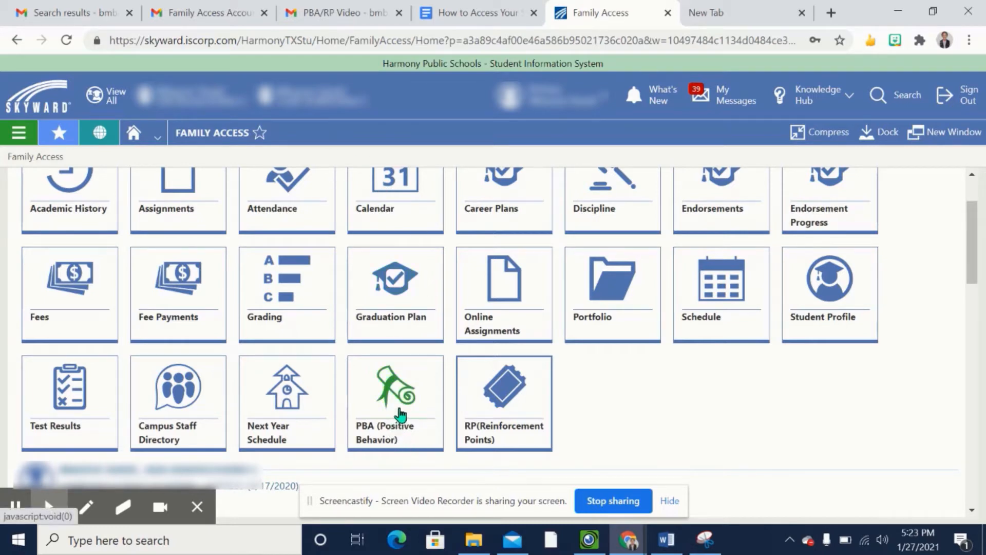
pyautogui.moveTo(409, 418)
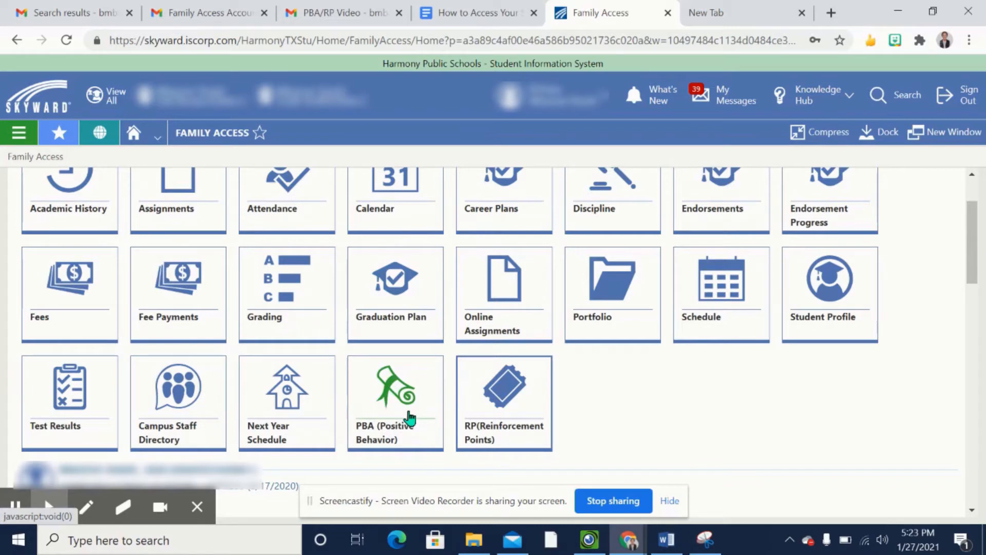
pyautogui.moveTo(516, 406)
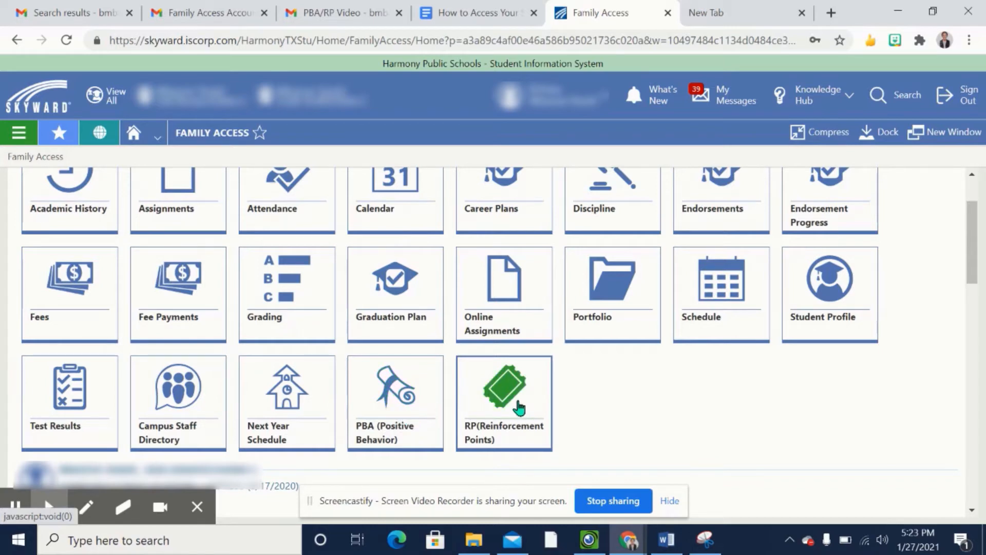
pyautogui.moveTo(519, 405)
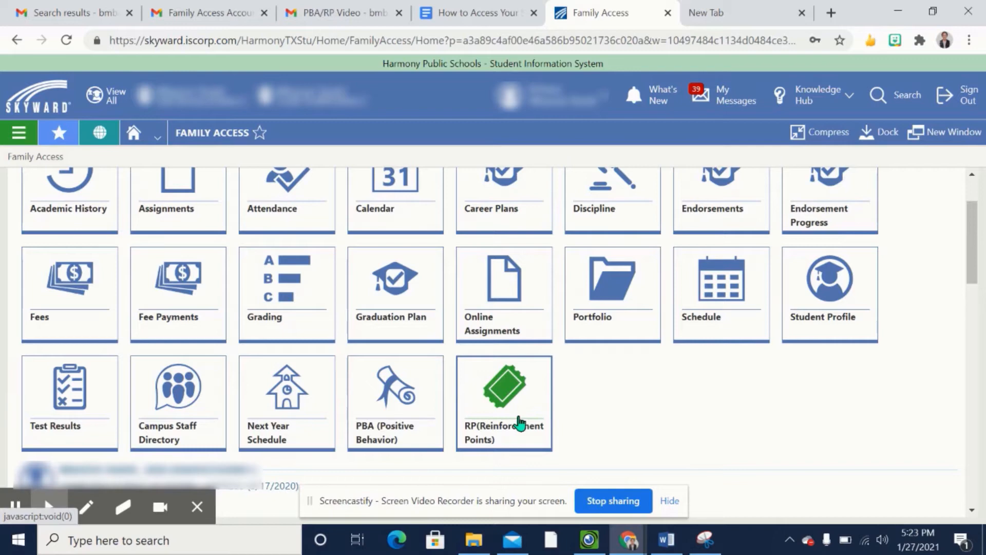
pyautogui.moveTo(519, 417)
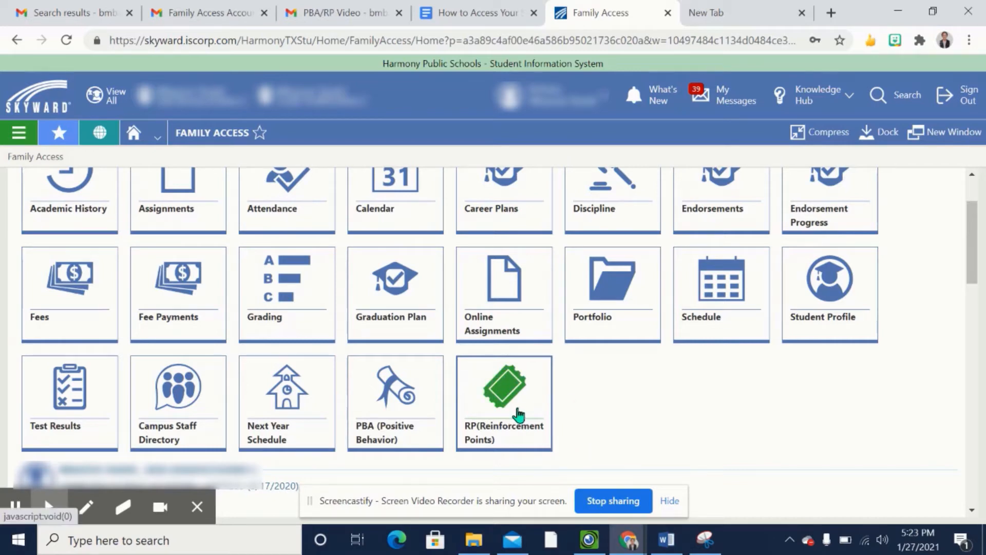
pyautogui.moveTo(387, 421)
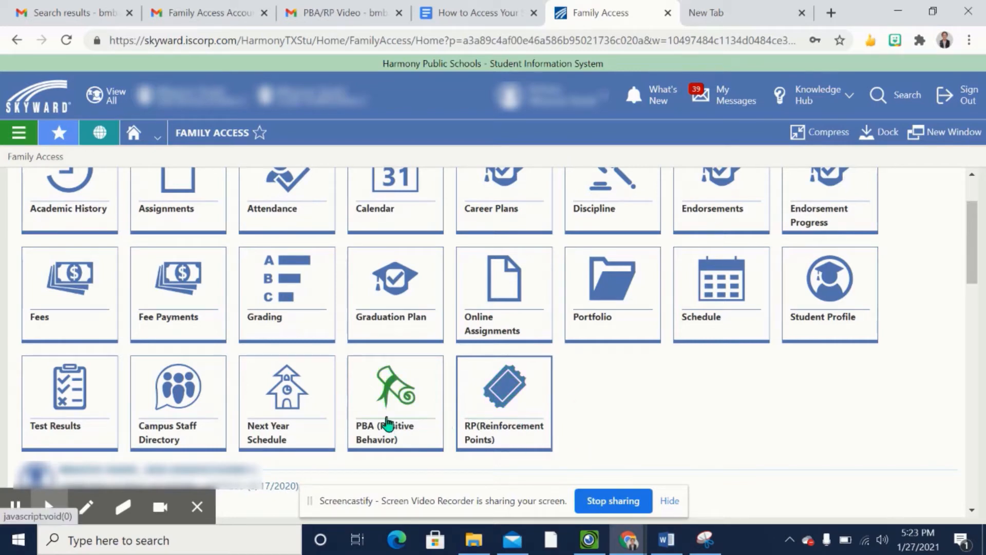
pyautogui.click(395, 403)
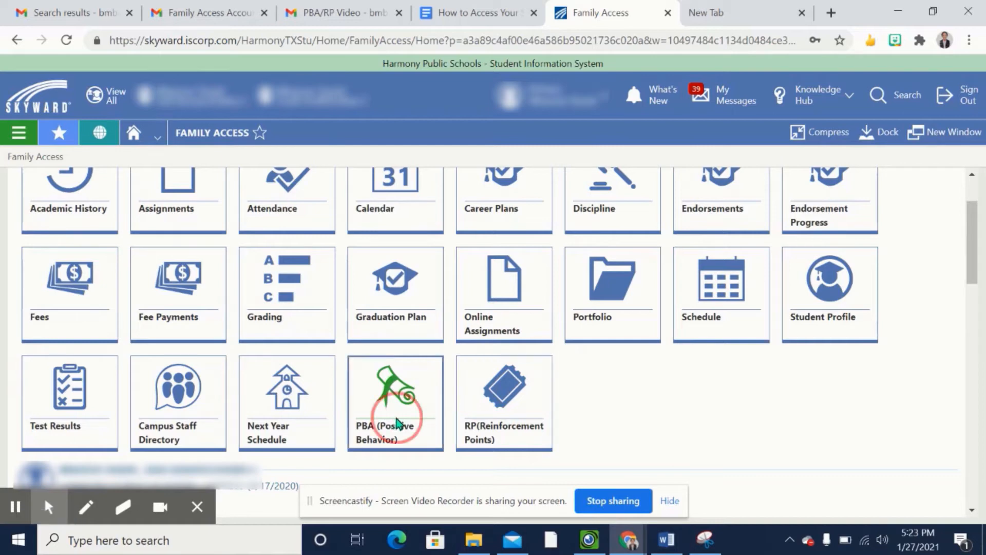
pyautogui.click(395, 403)
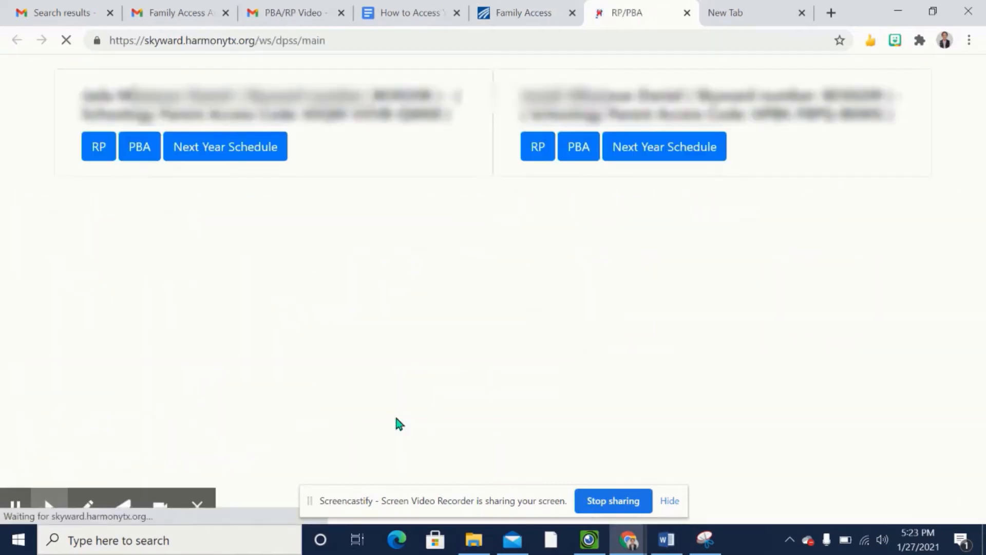
pyautogui.click(139, 147)
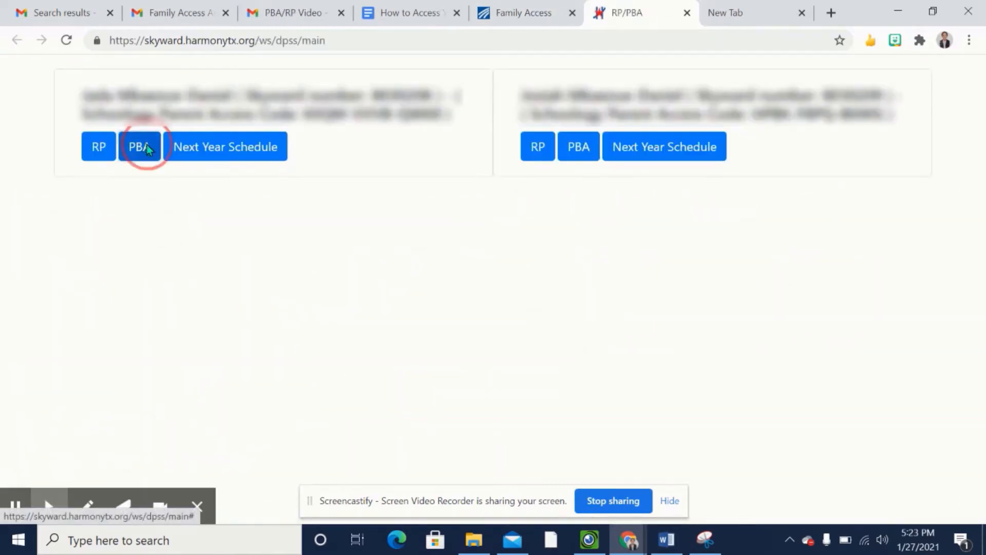
# View the first student's five awards totaling 50 Harmony Bucks, then return to Family Access.
pyautogui.click(140, 147)
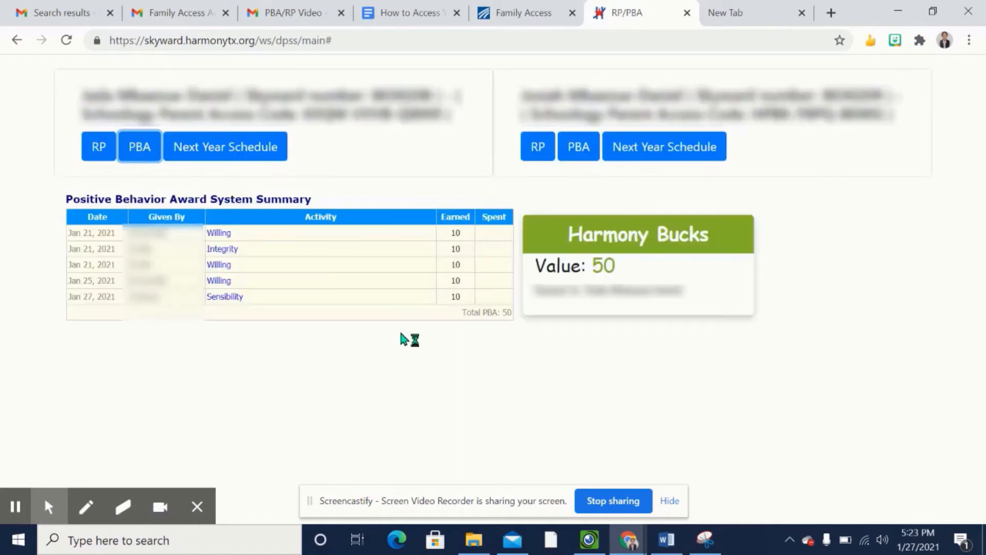
pyautogui.moveTo(287, 200)
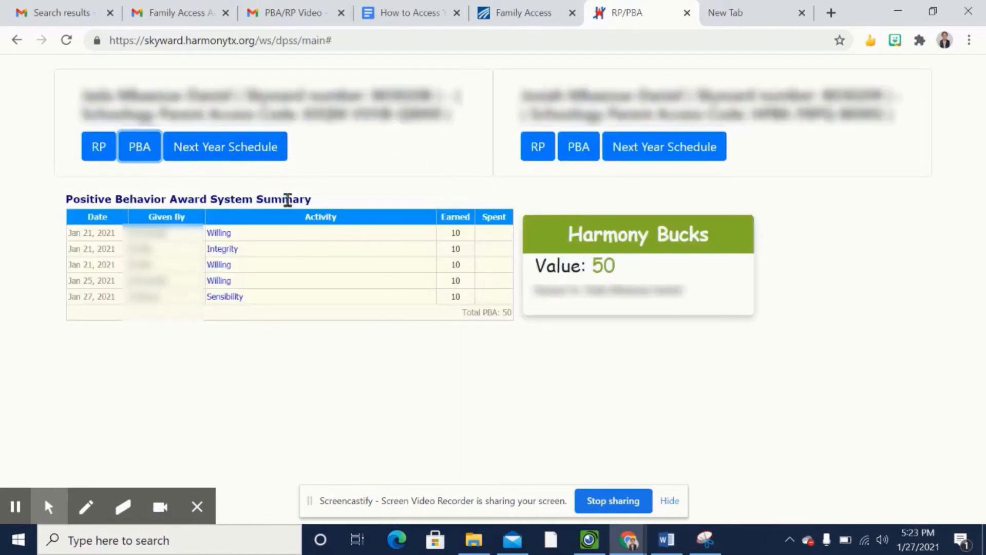
pyautogui.moveTo(151, 199)
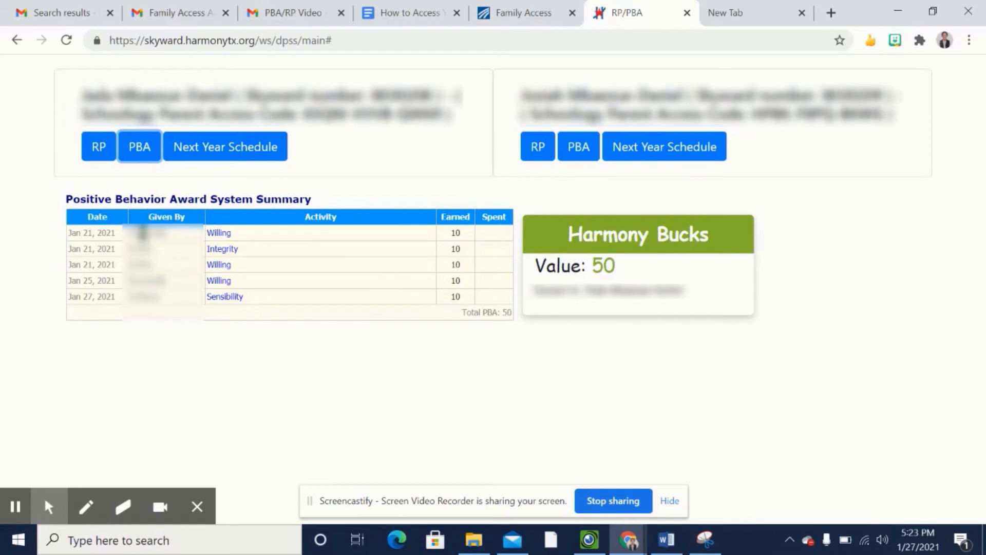
pyautogui.moveTo(143, 297)
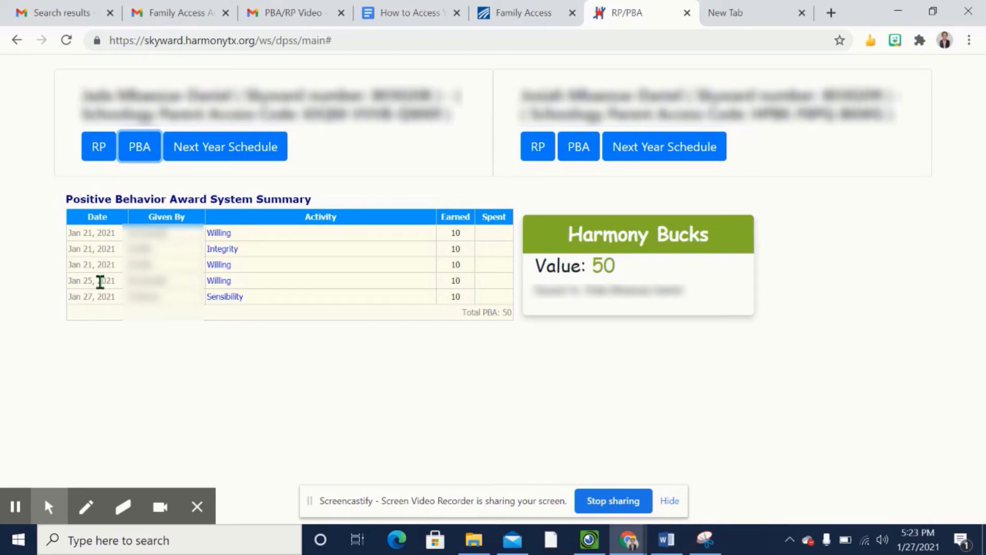
pyautogui.moveTo(233, 247)
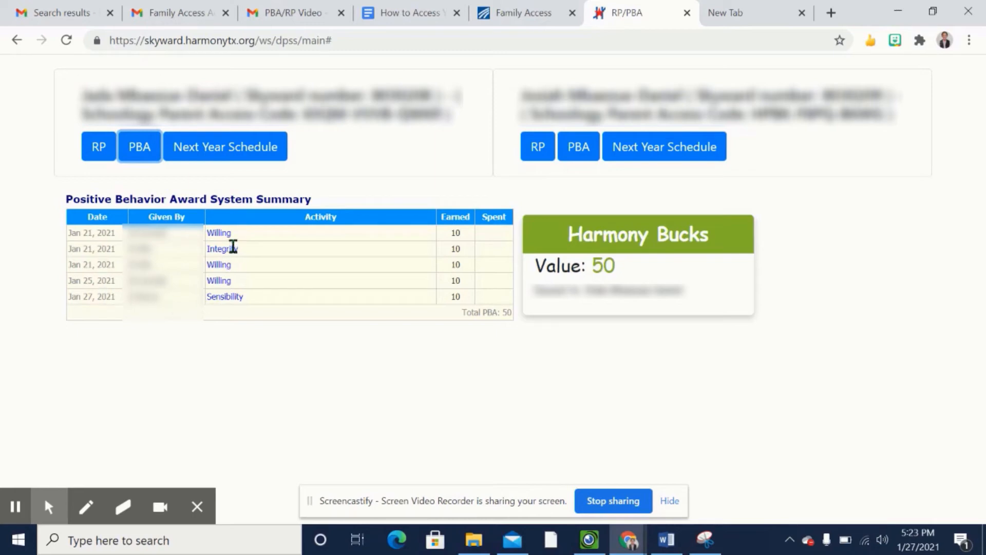
pyautogui.moveTo(233, 297)
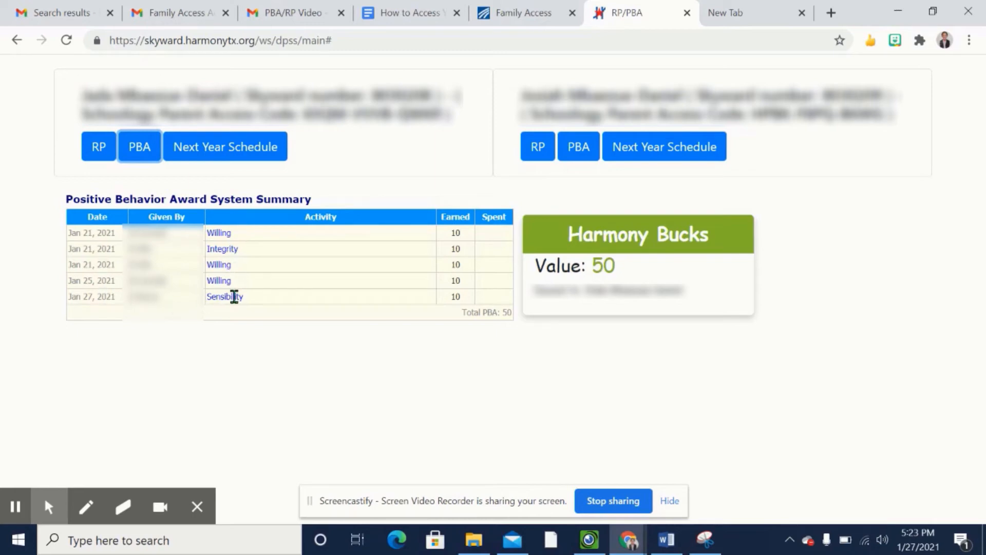
pyautogui.moveTo(630, 274)
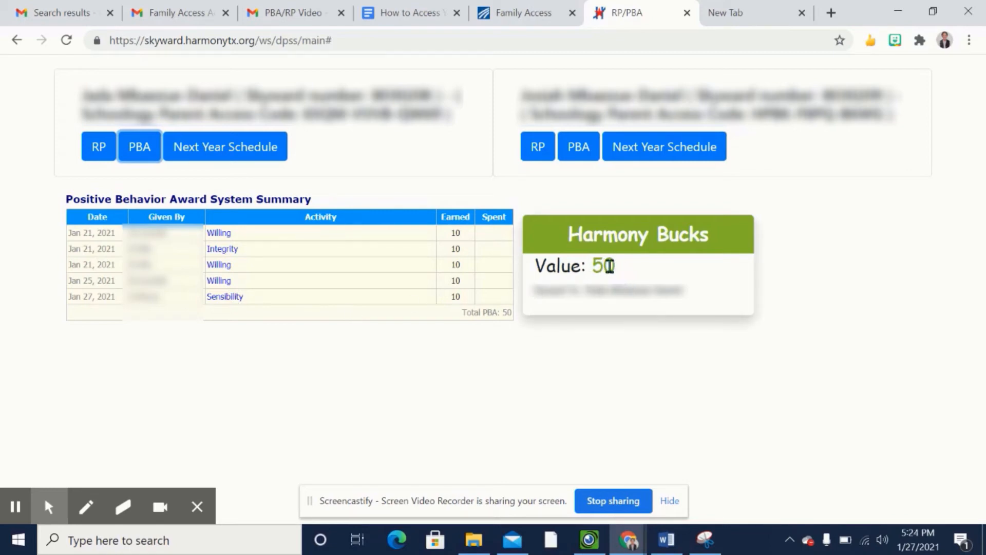
pyautogui.moveTo(695, 273)
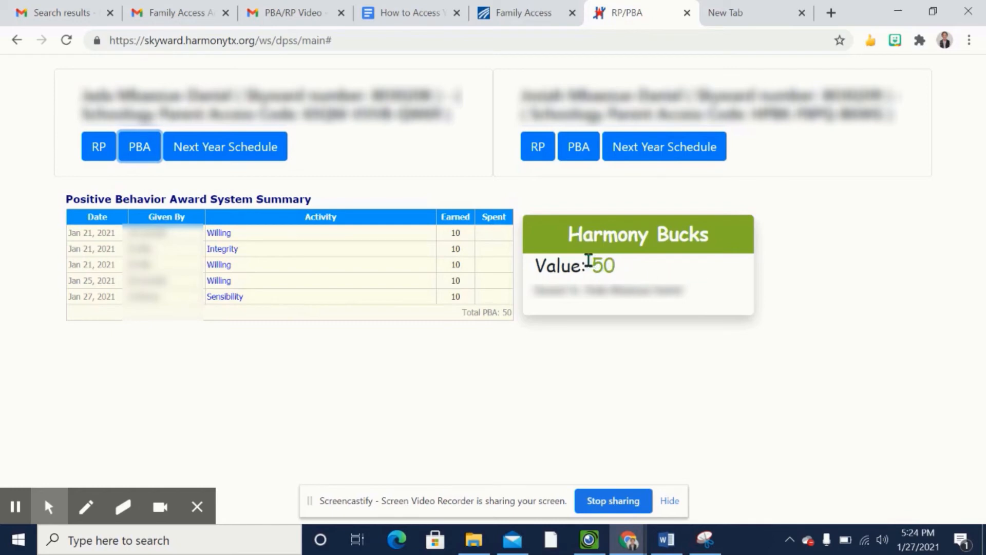
pyautogui.moveTo(627, 275)
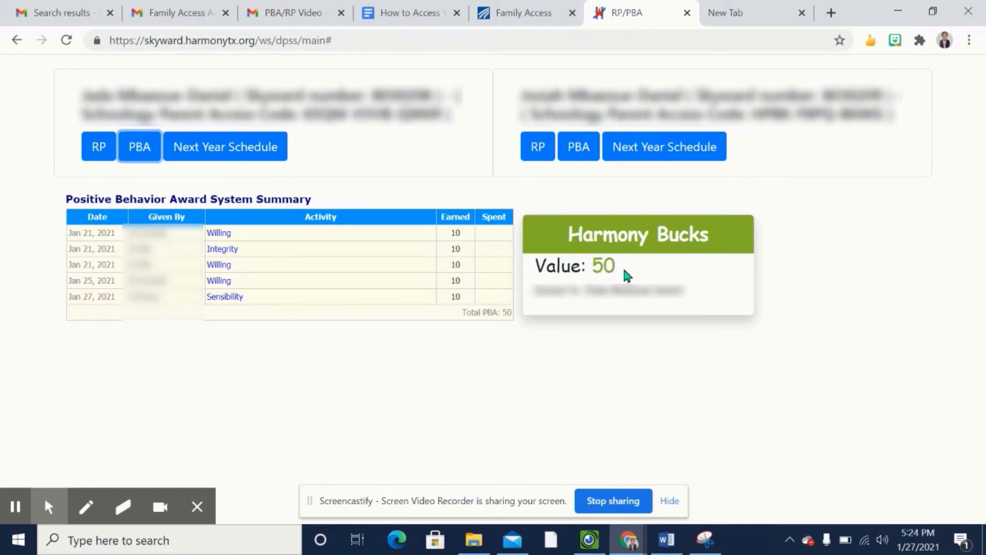
pyautogui.moveTo(759, 275)
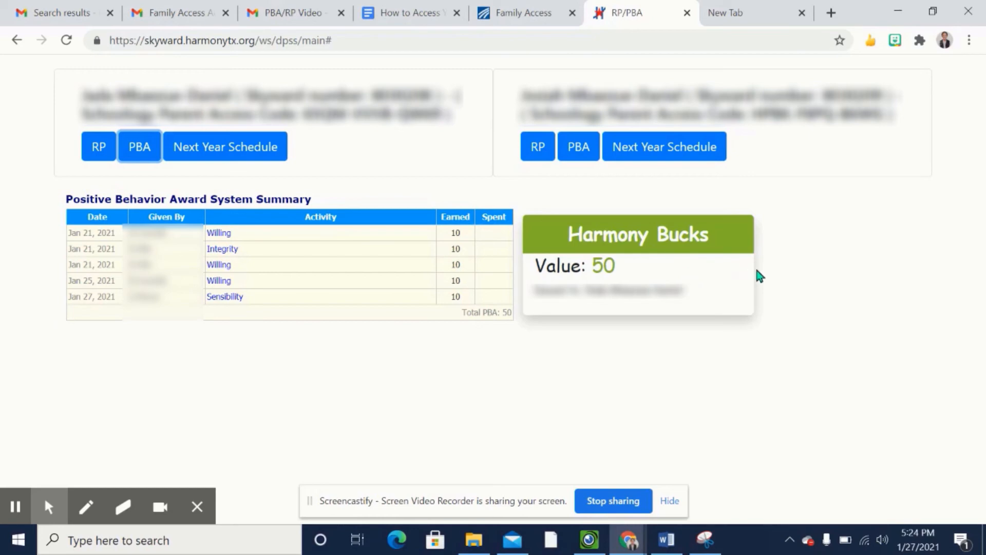
pyautogui.moveTo(478, 401)
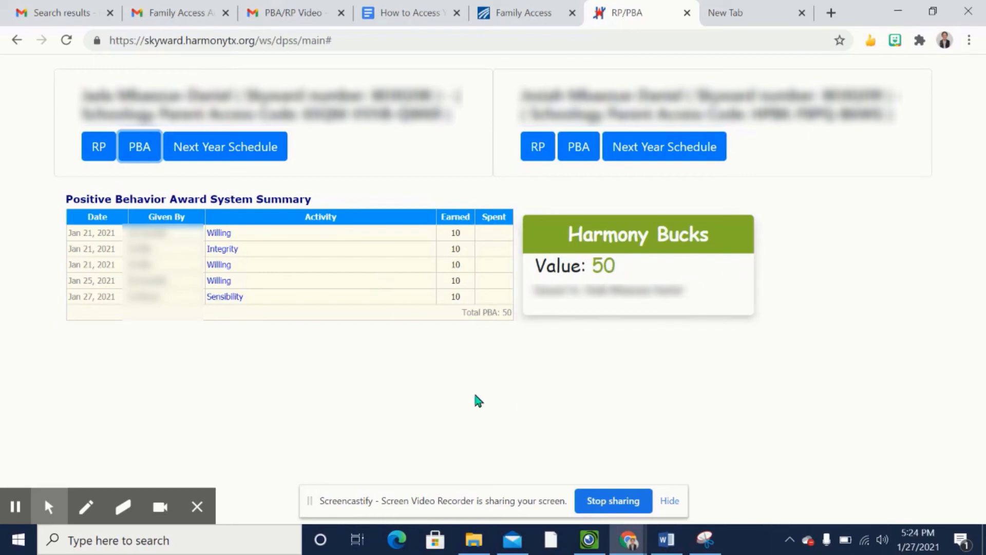
pyautogui.click(525, 12)
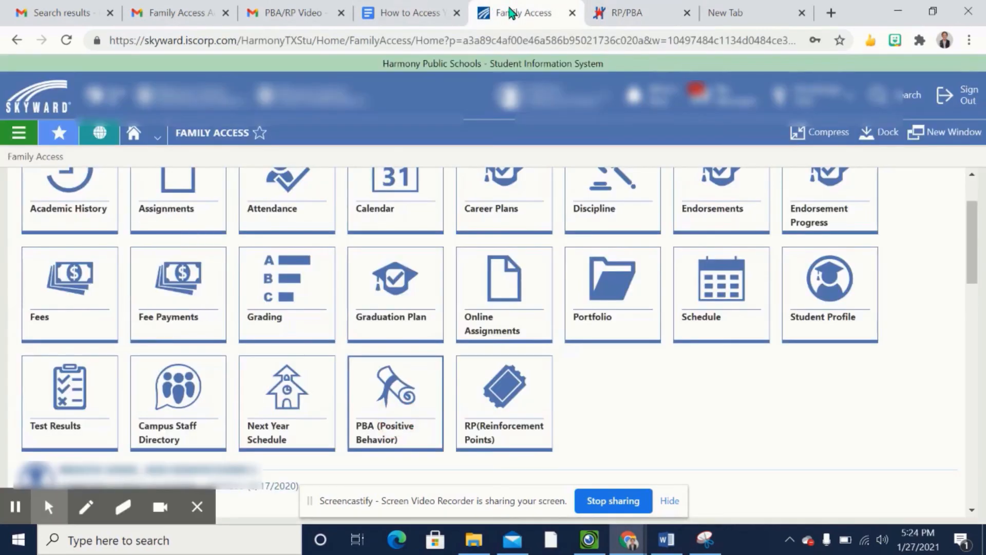
pyautogui.moveTo(503, 387)
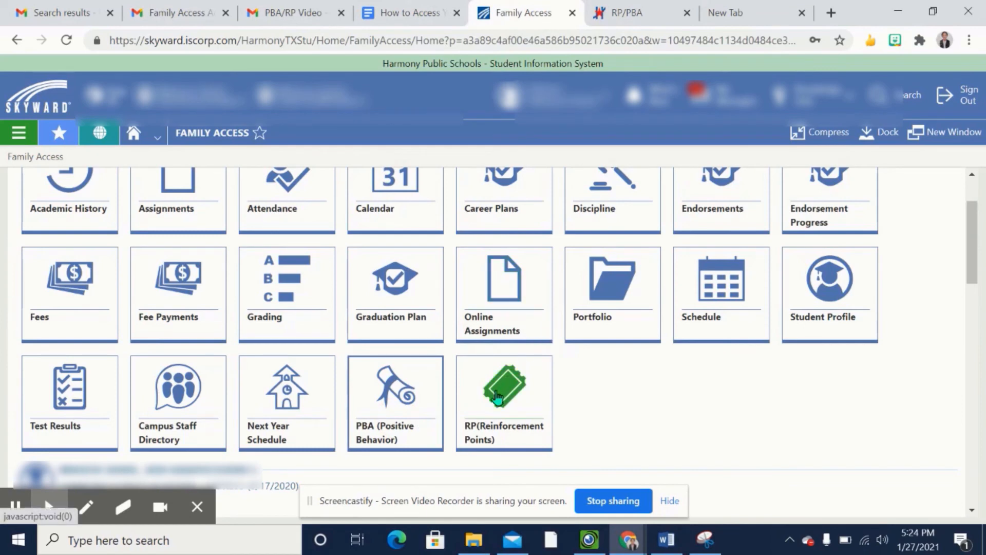
# Open the RP tile and check the first student's reinforcement points, which show no records.
pyautogui.click(503, 387)
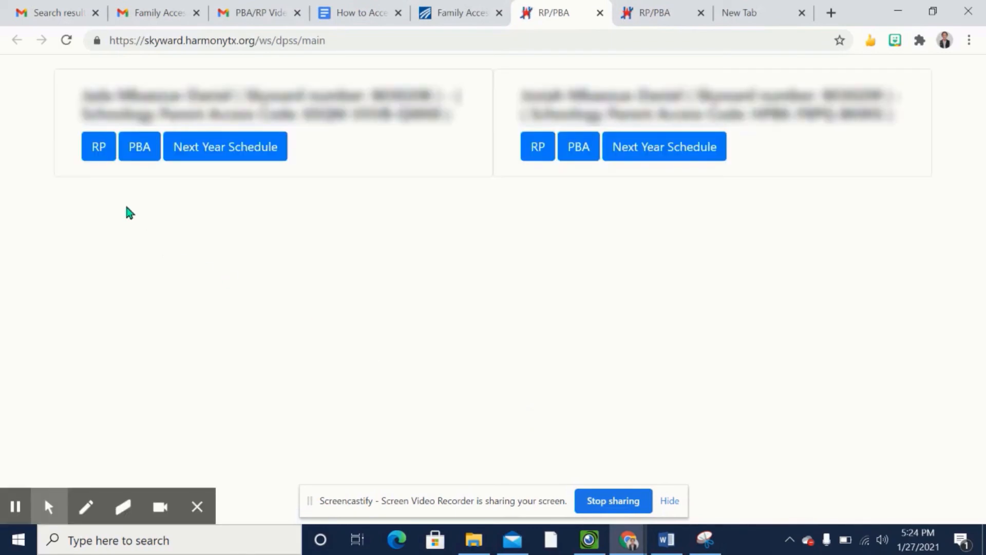
pyautogui.click(98, 146)
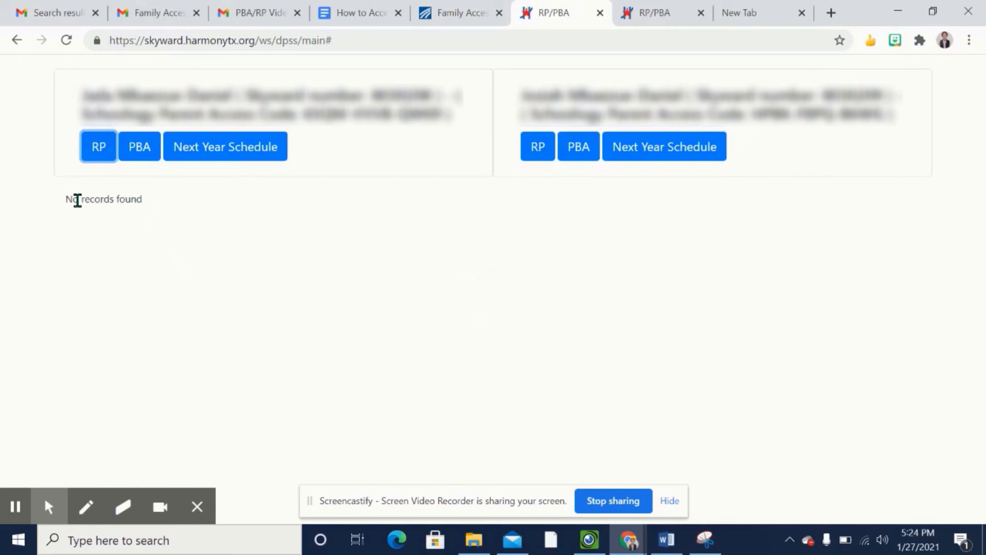
pyautogui.moveTo(162, 213)
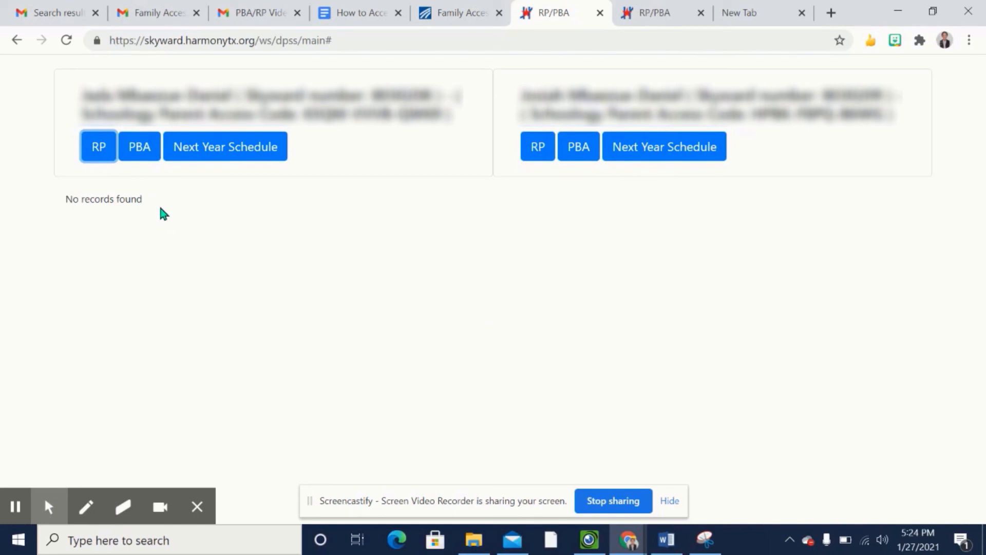
pyautogui.moveTo(171, 244)
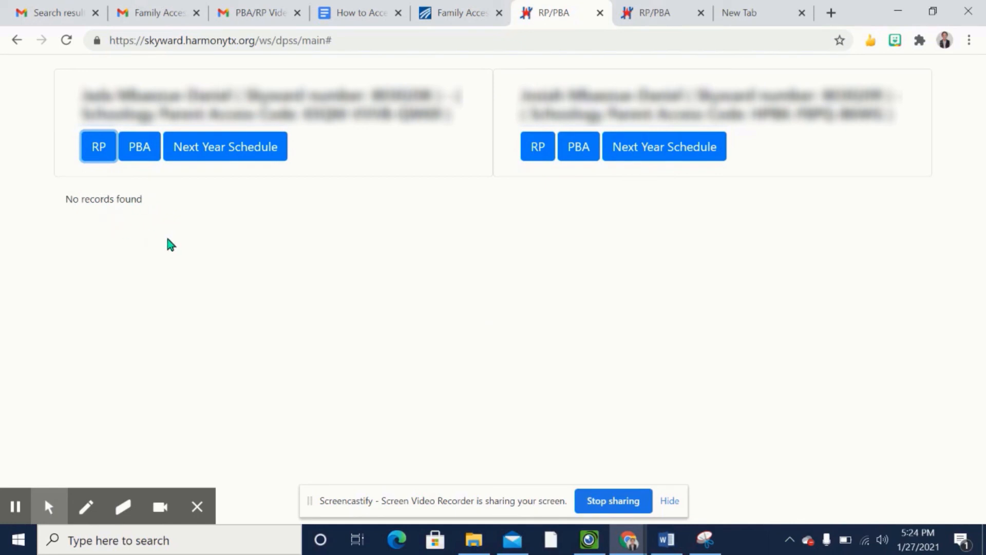